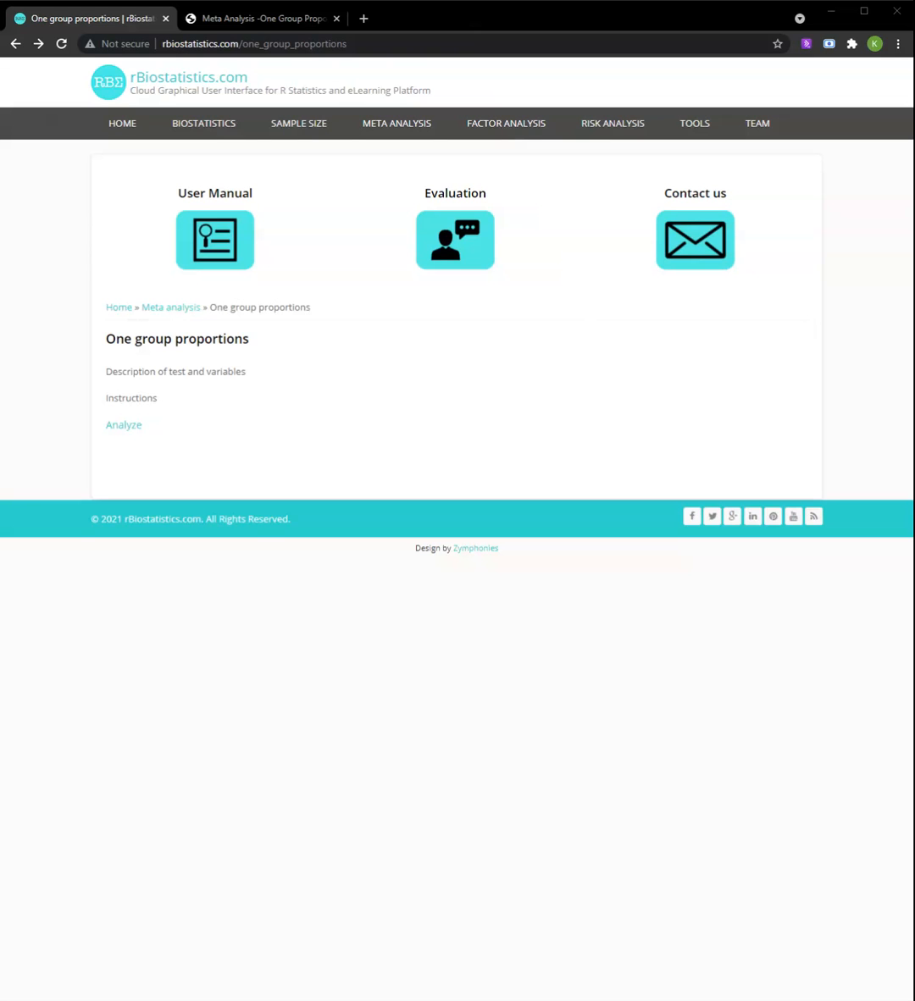
mouse_move(290, 616)
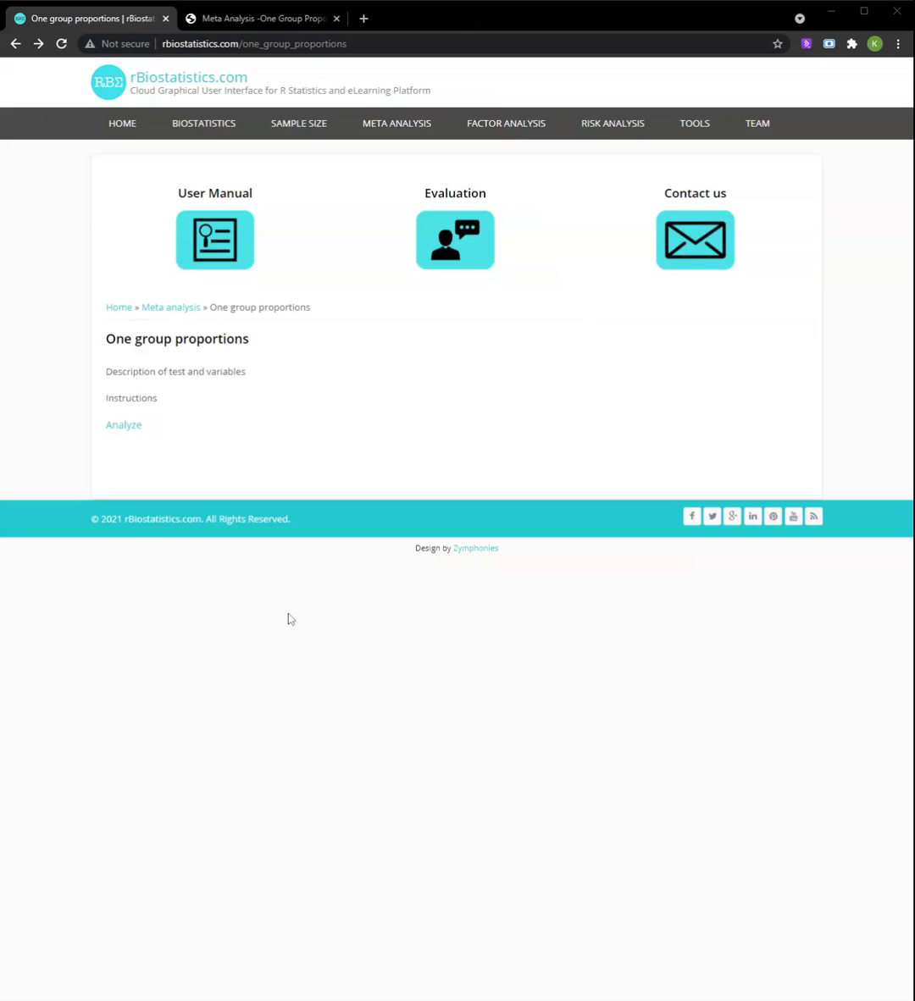
mouse_move(318, 450)
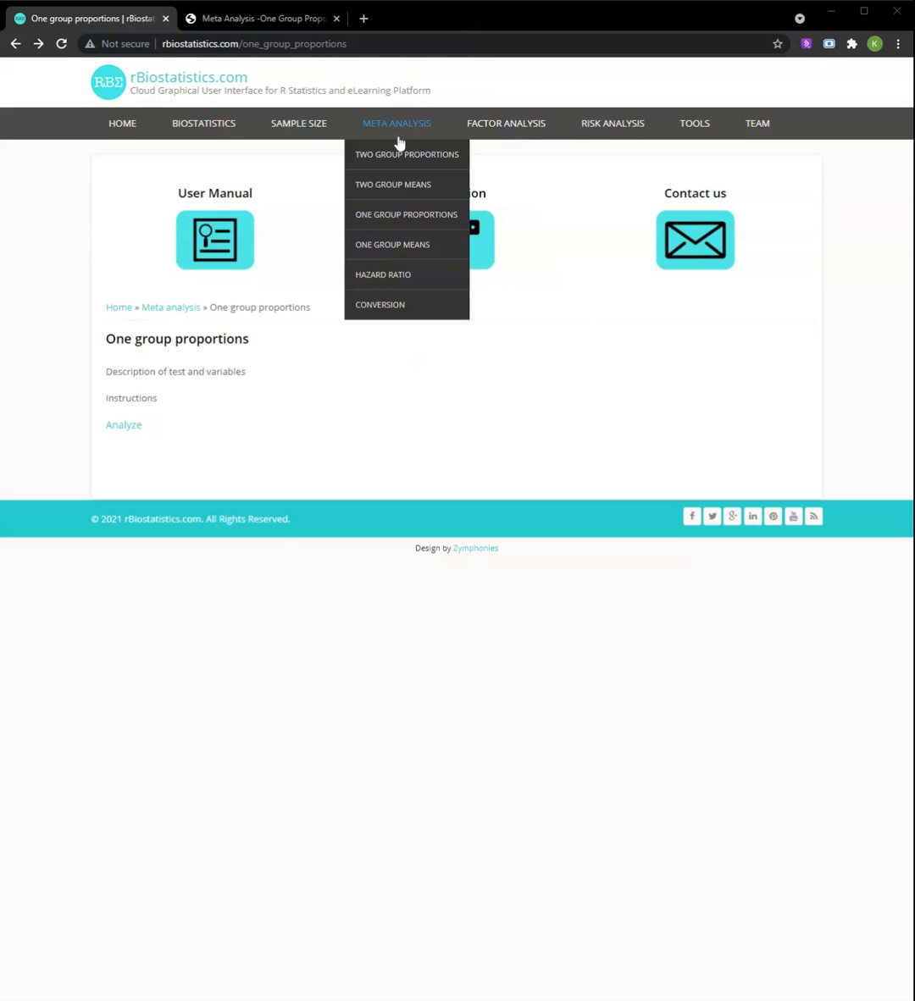
mouse_move(427, 224)
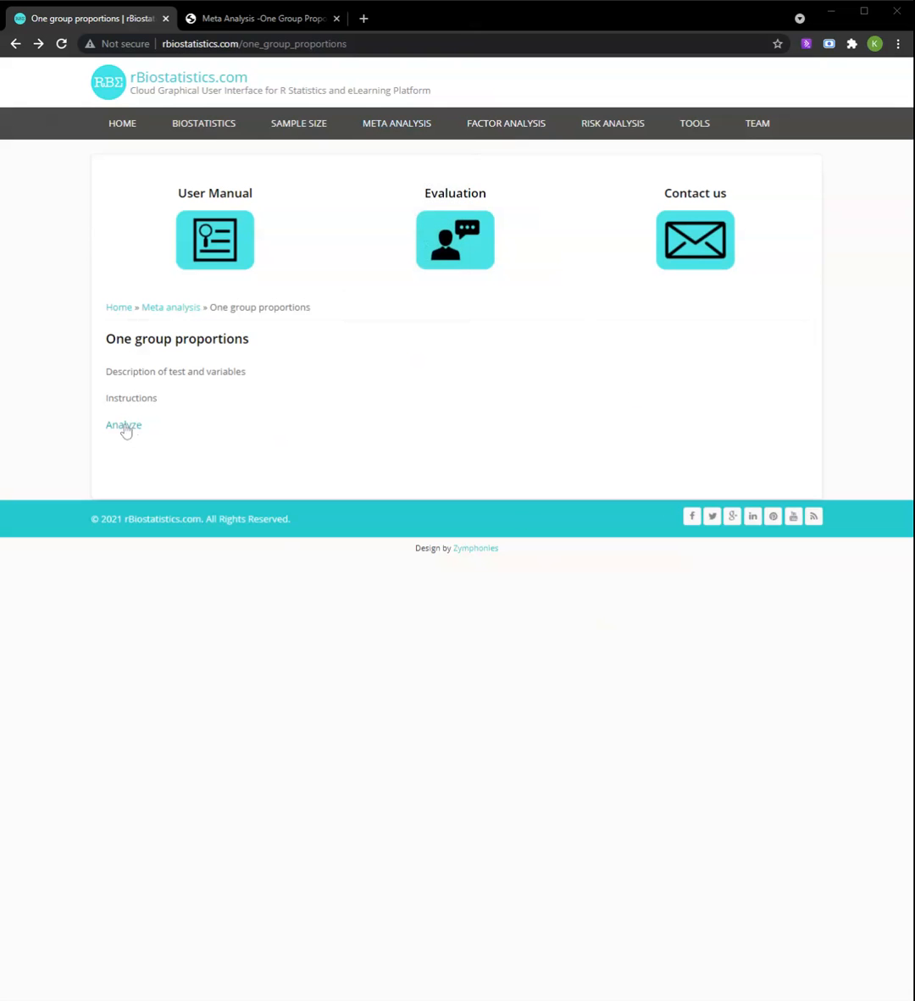
Upload One group Proportion.xlsx as an xlsx data file to the one-group proportion analysis
left_click(124, 425)
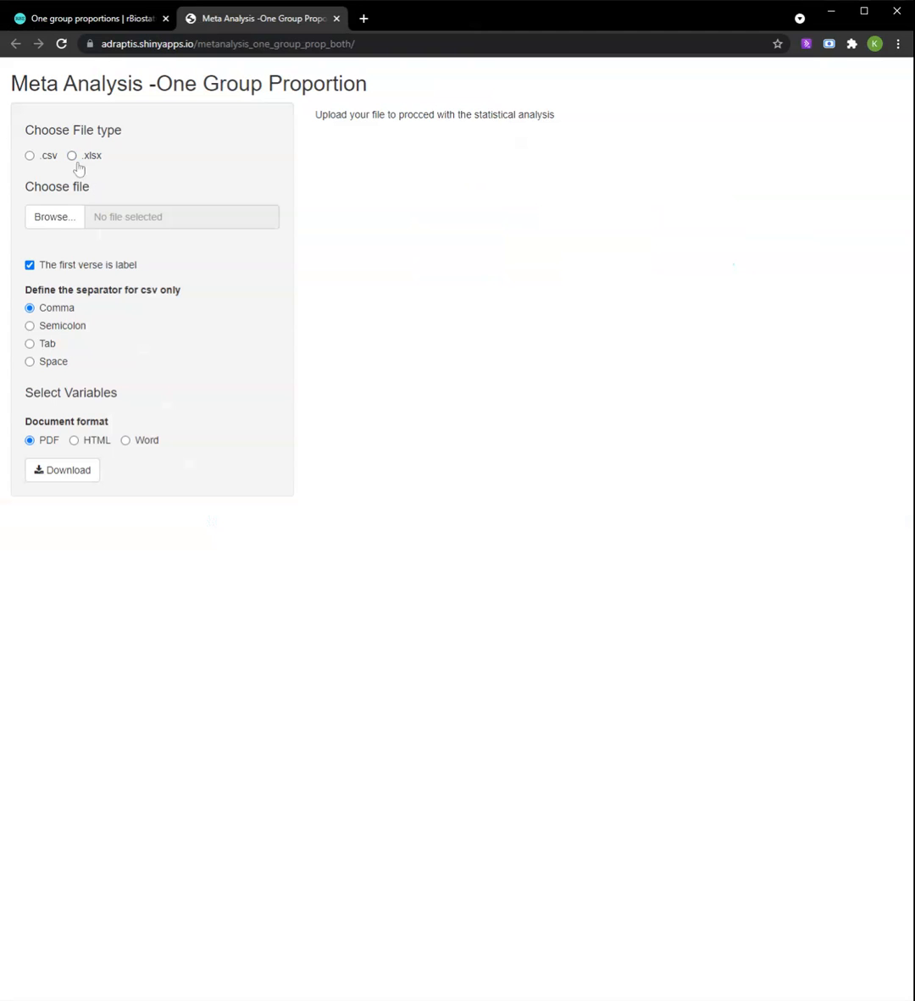
left_click(71, 156)
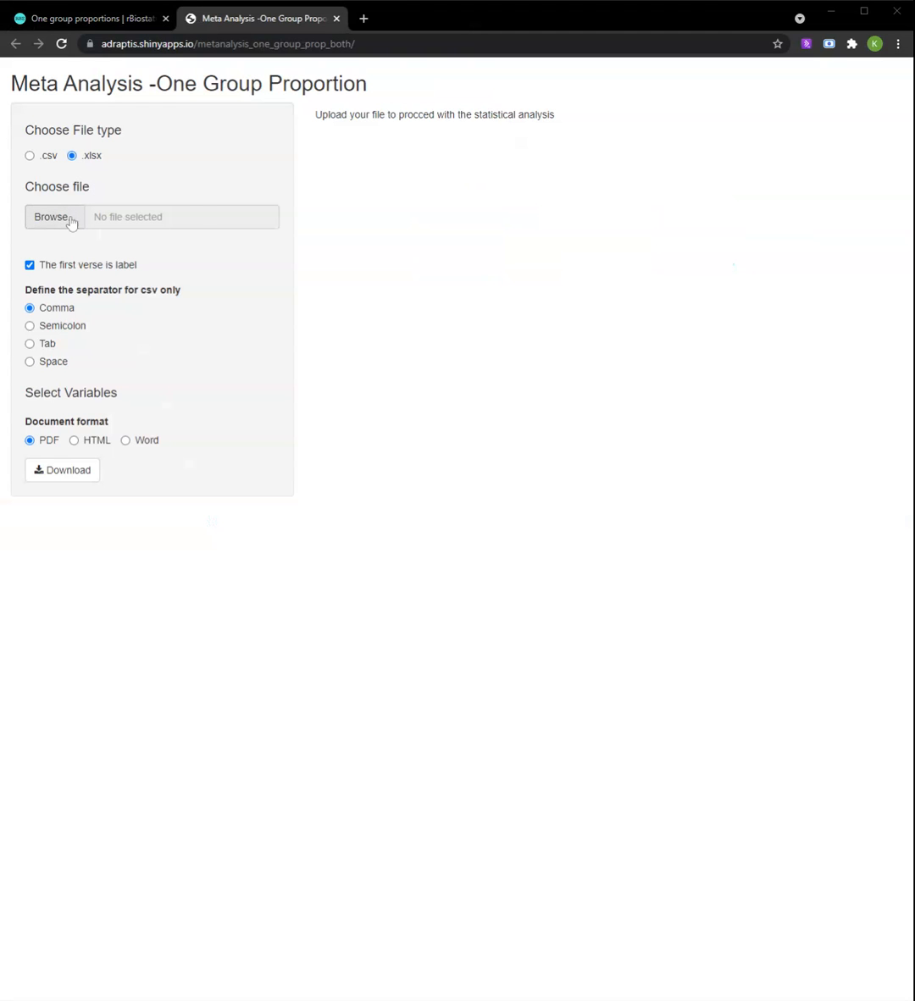
left_click(54, 217)
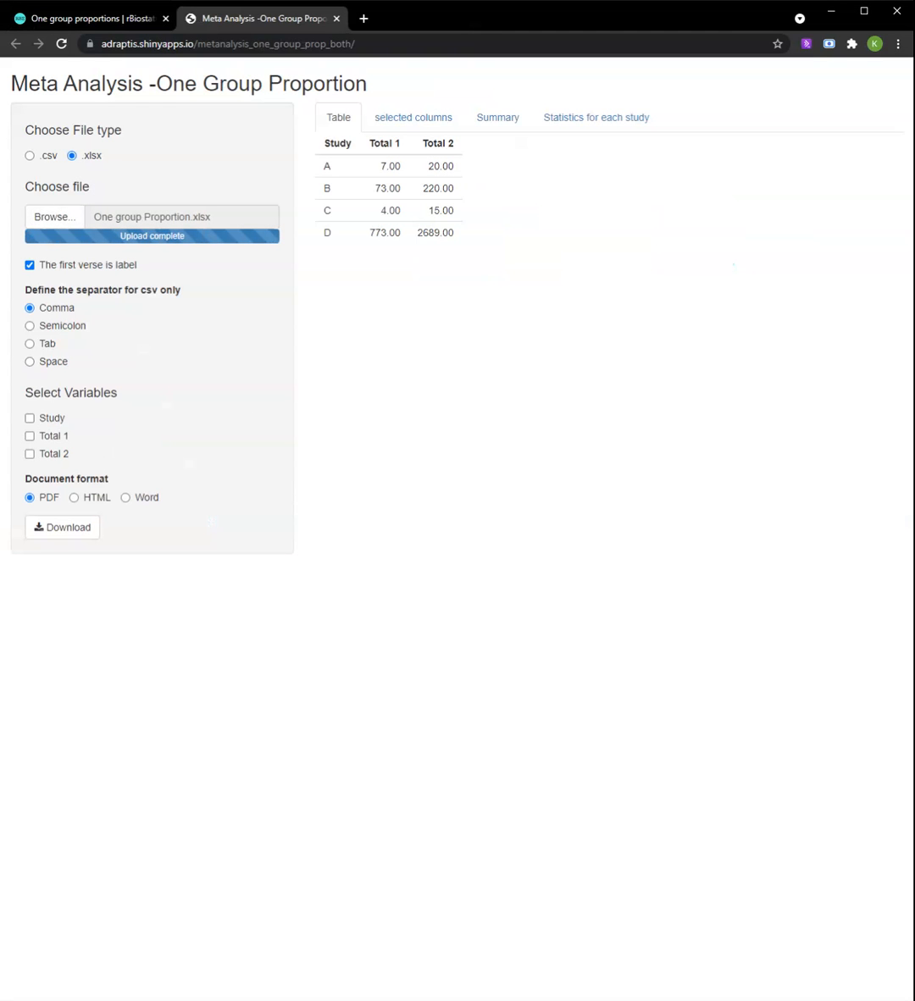
mouse_move(108, 382)
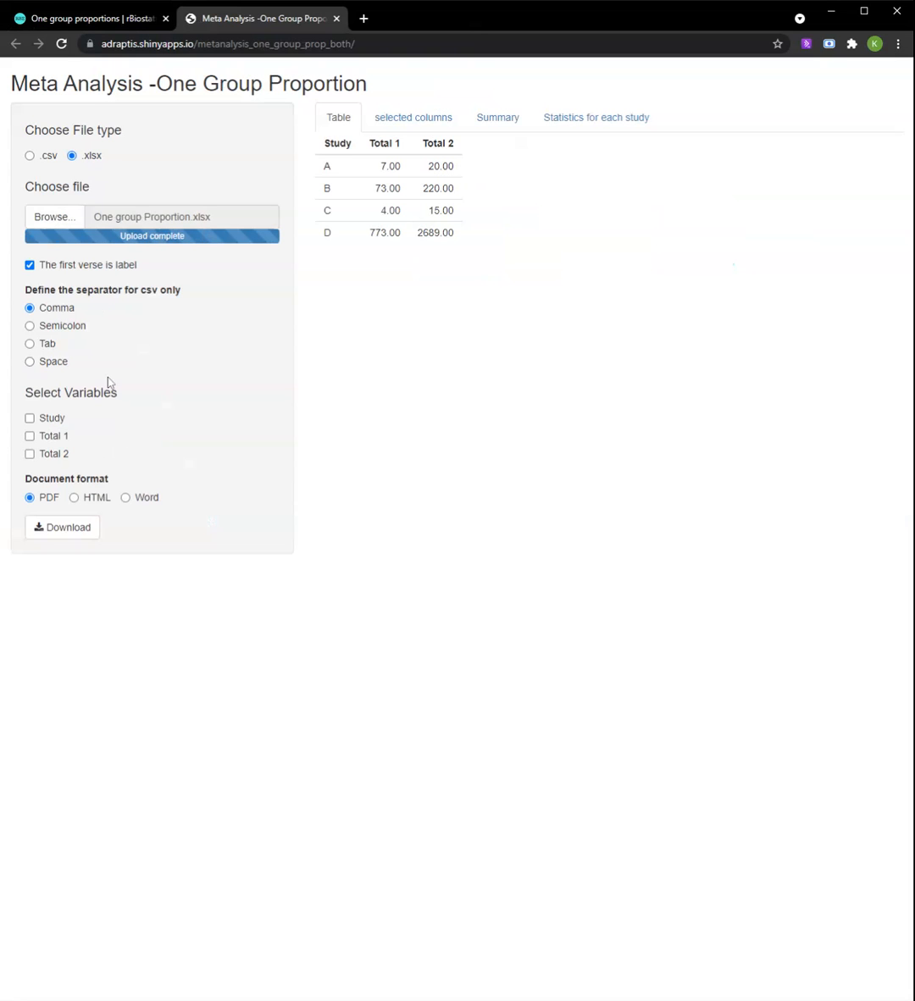
Select Study, Total 1 and Total 2 as analysis variables with matching role definitions
left_click(31, 417)
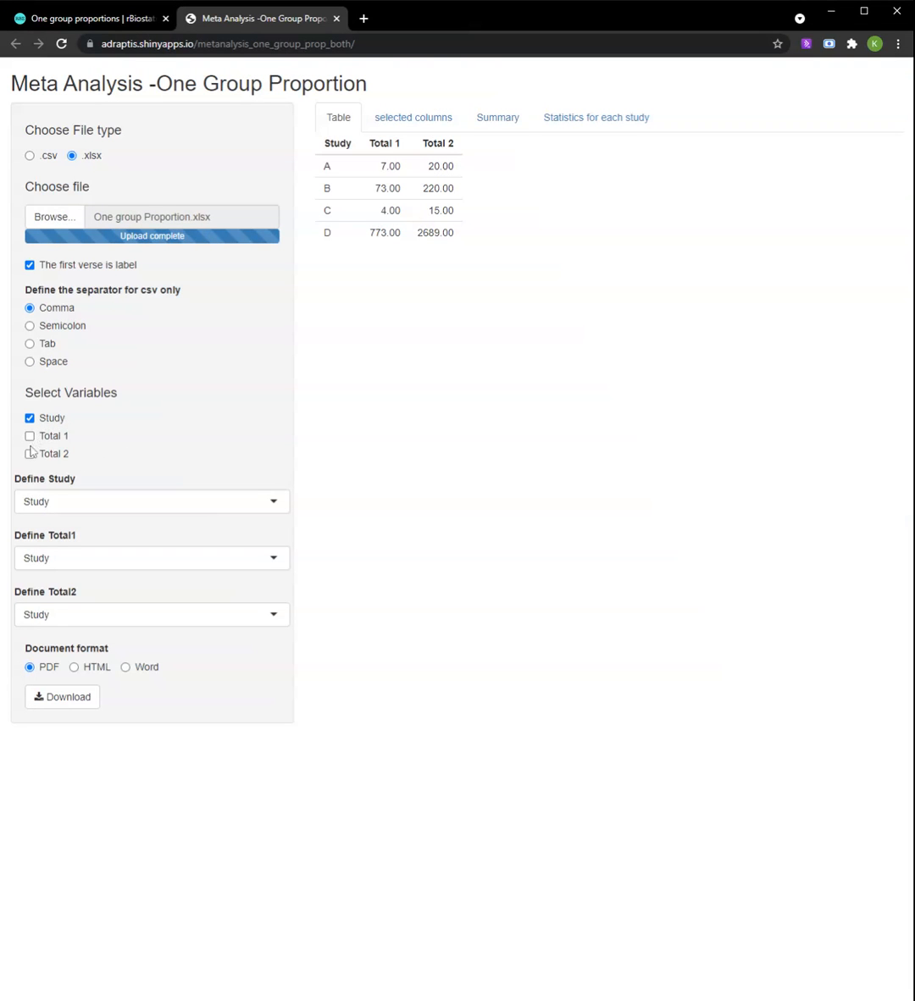
left_click(31, 454)
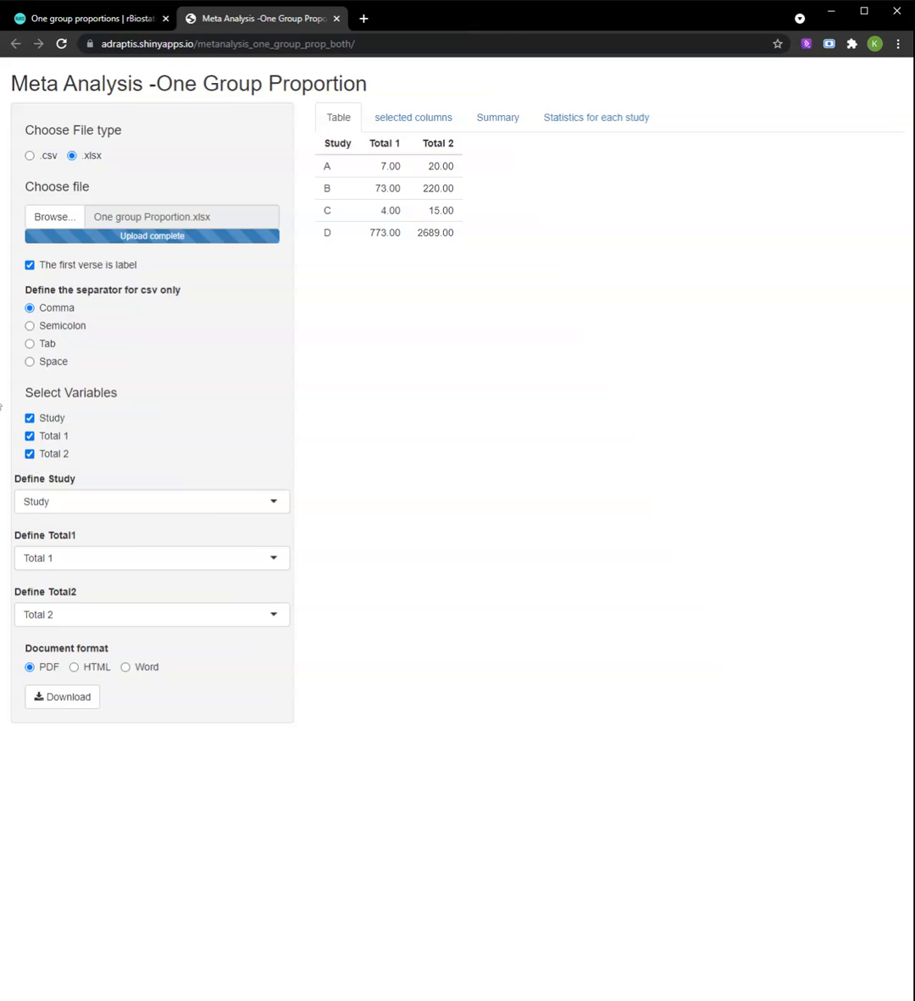
mouse_move(367, 329)
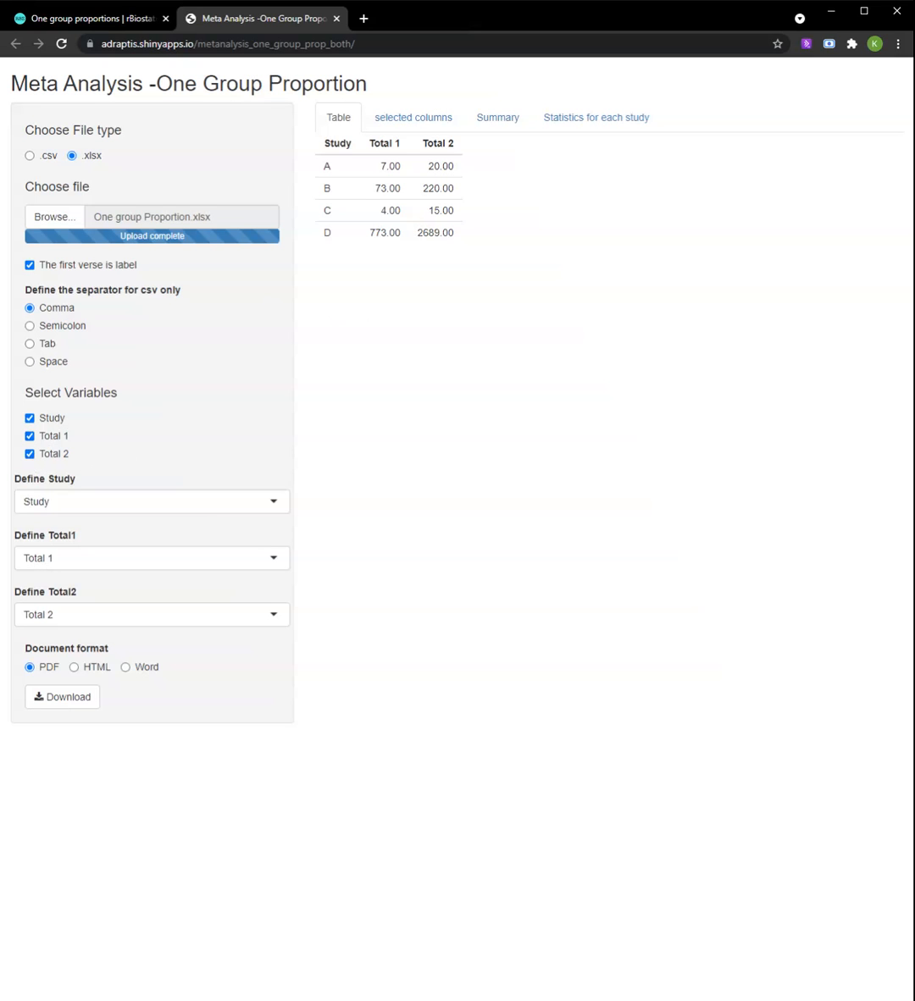
mouse_move(312, 383)
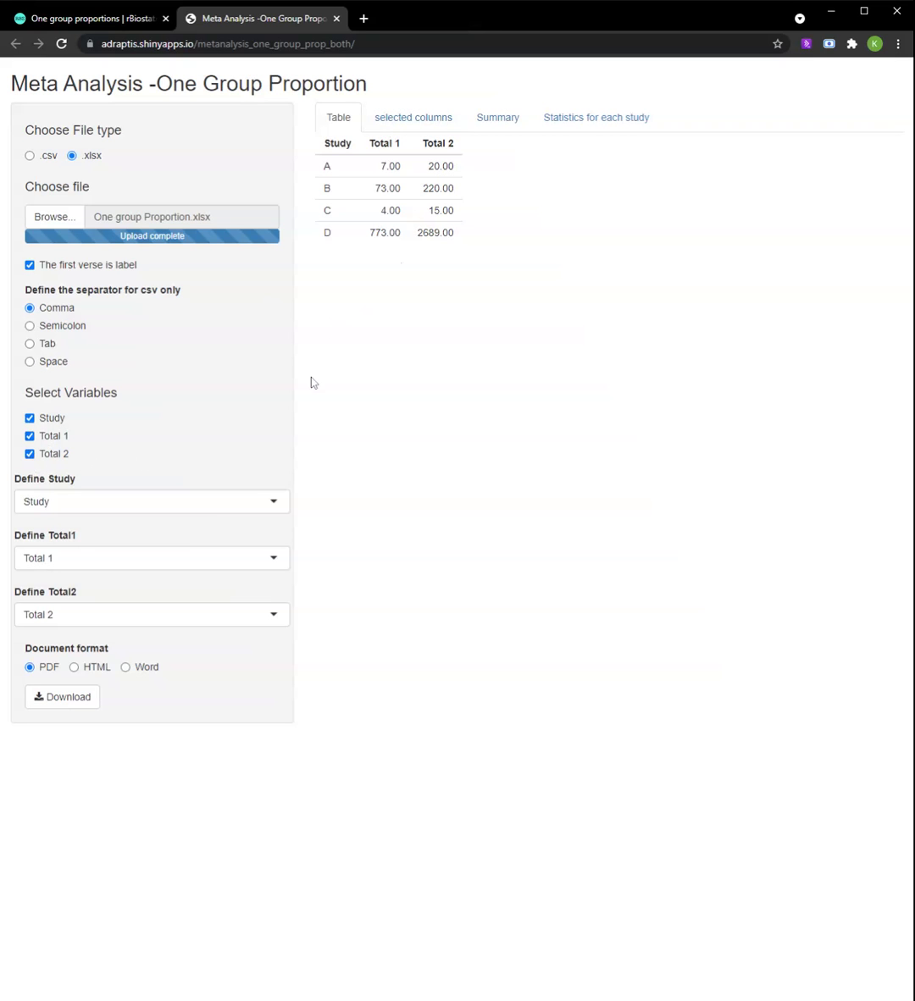
mouse_move(112, 669)
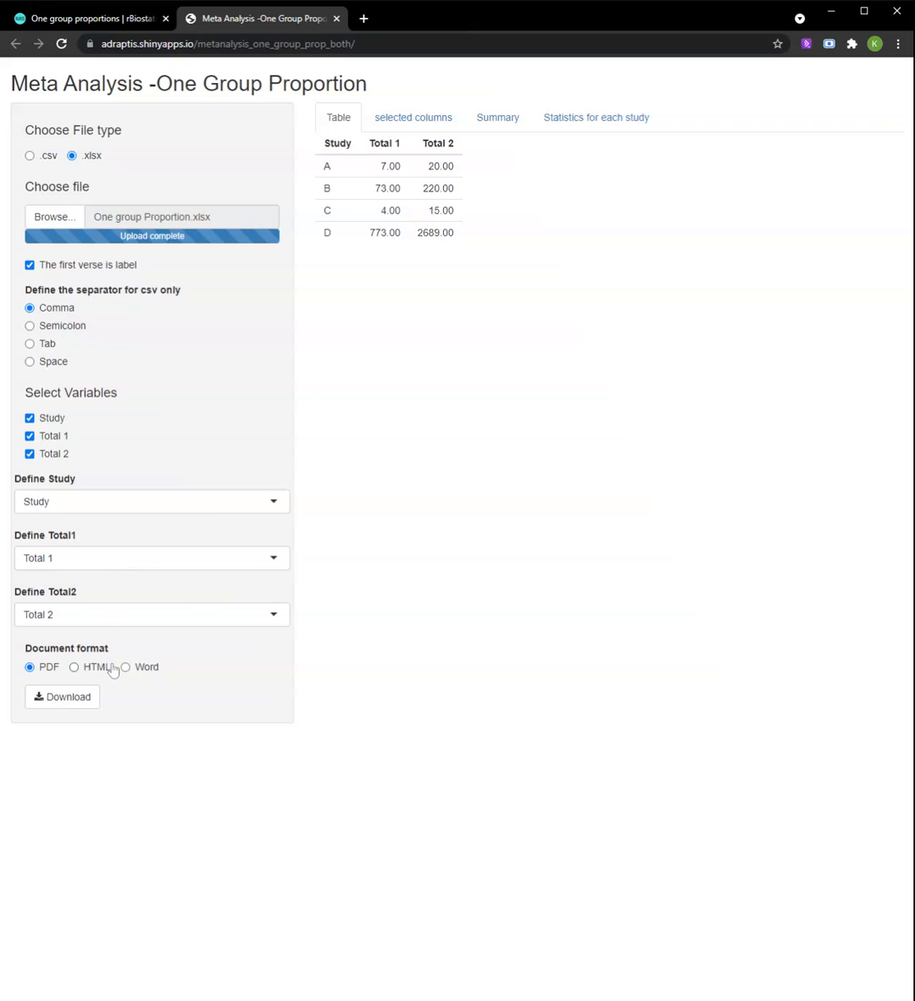
mouse_move(427, 315)
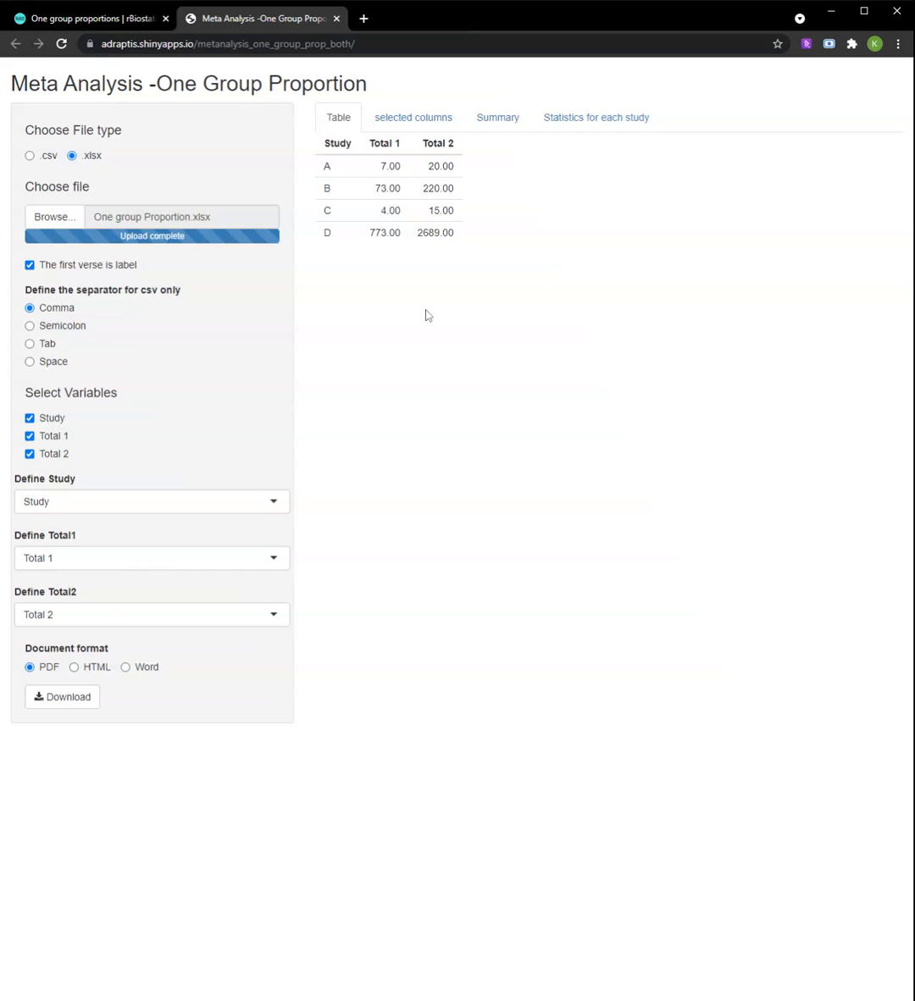
Review the pooled summary (proportion 0.2912), highlighting the heterogeneity and test results
left_click(498, 116)
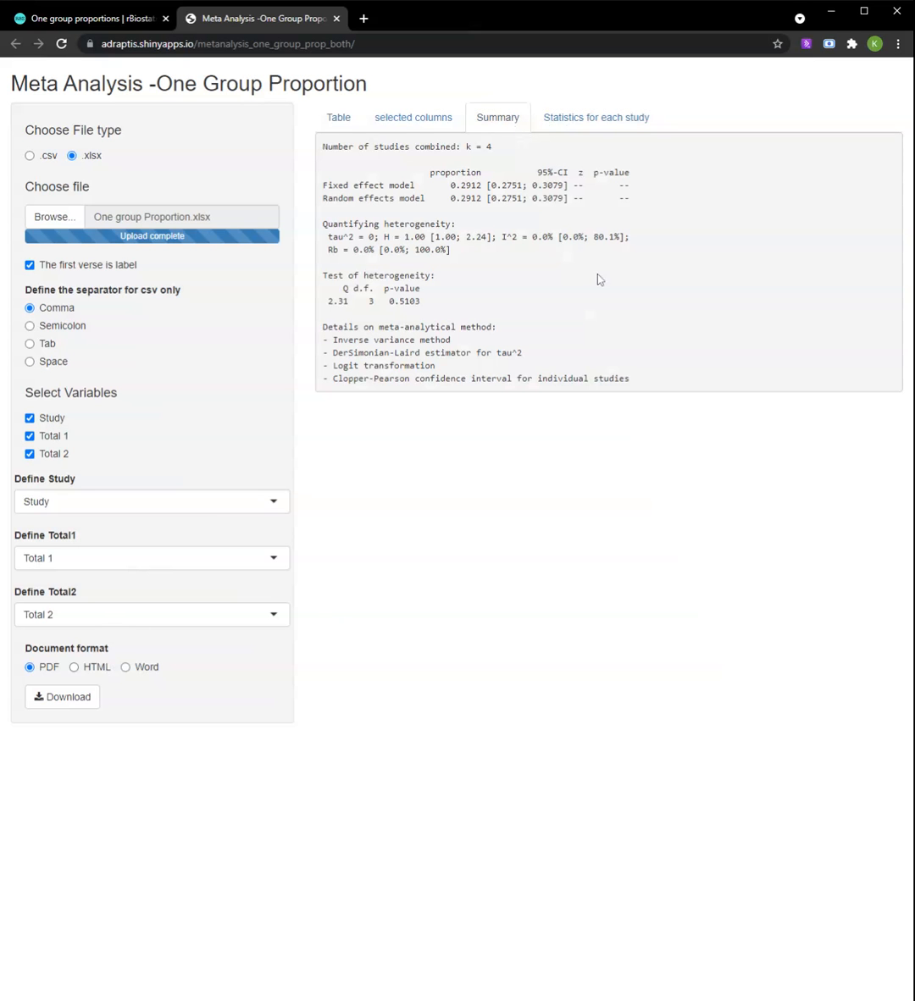
mouse_move(617, 356)
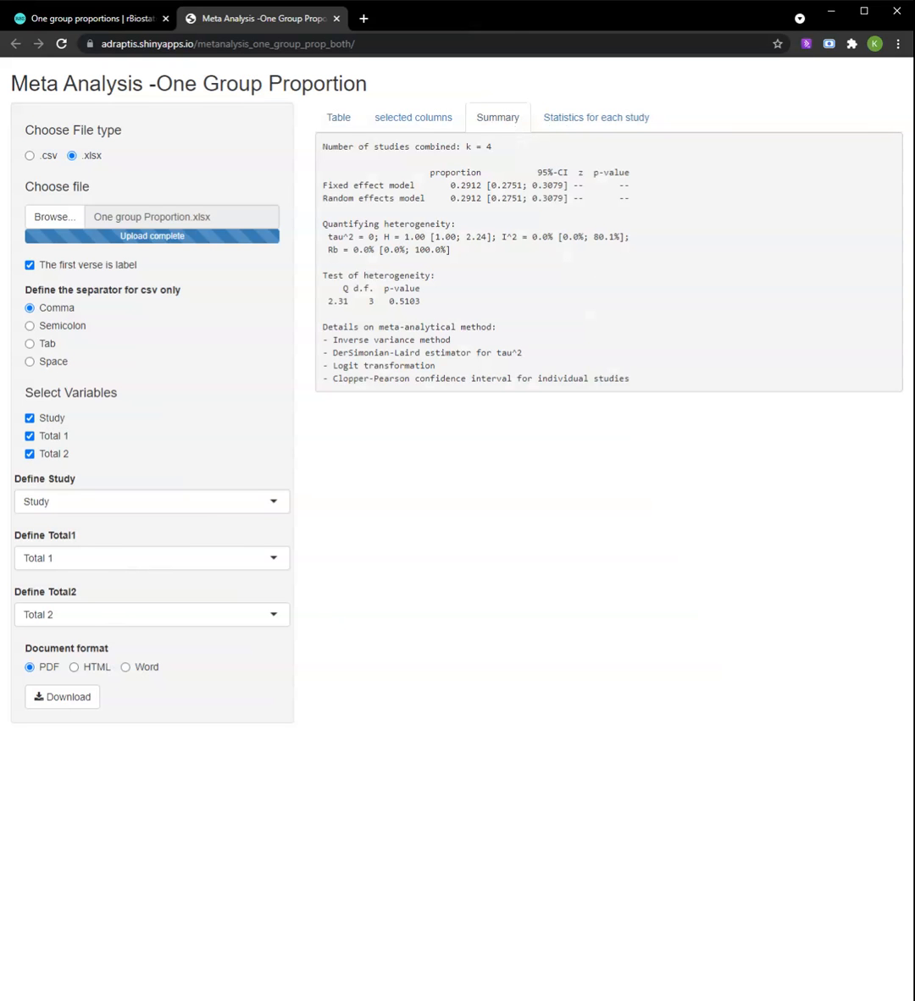
mouse_move(396, 197)
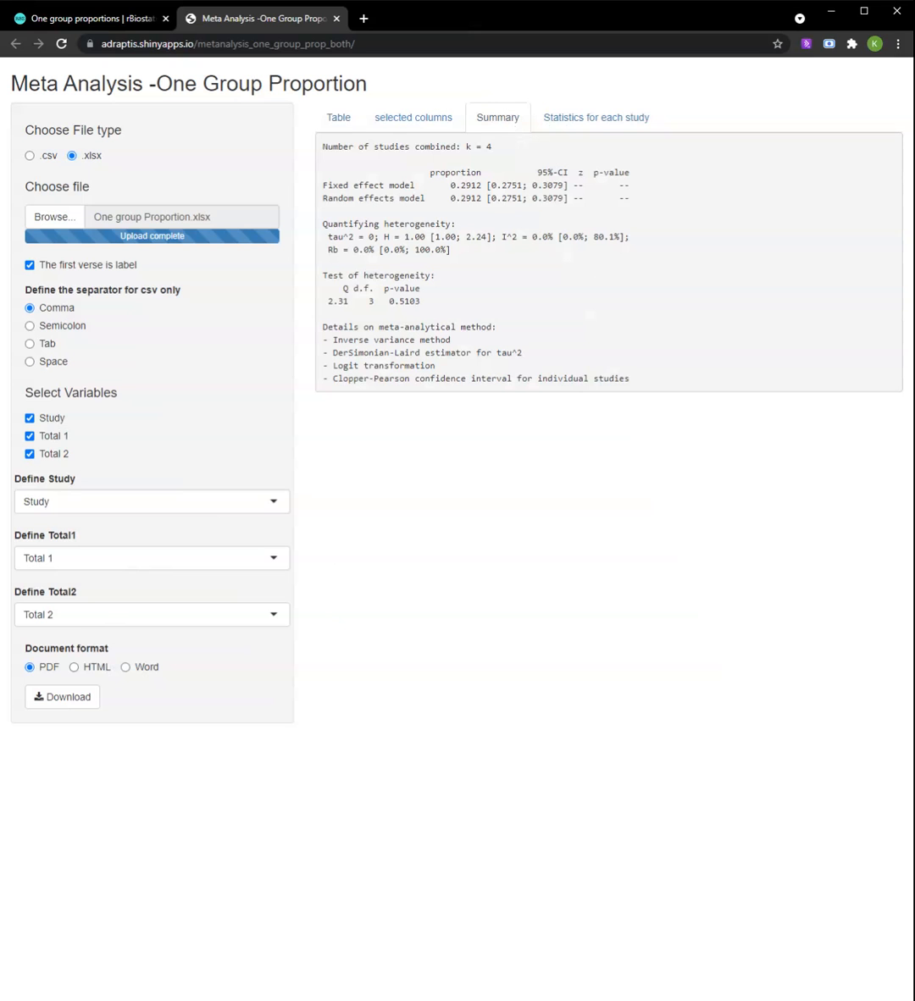
double_click(454, 185)
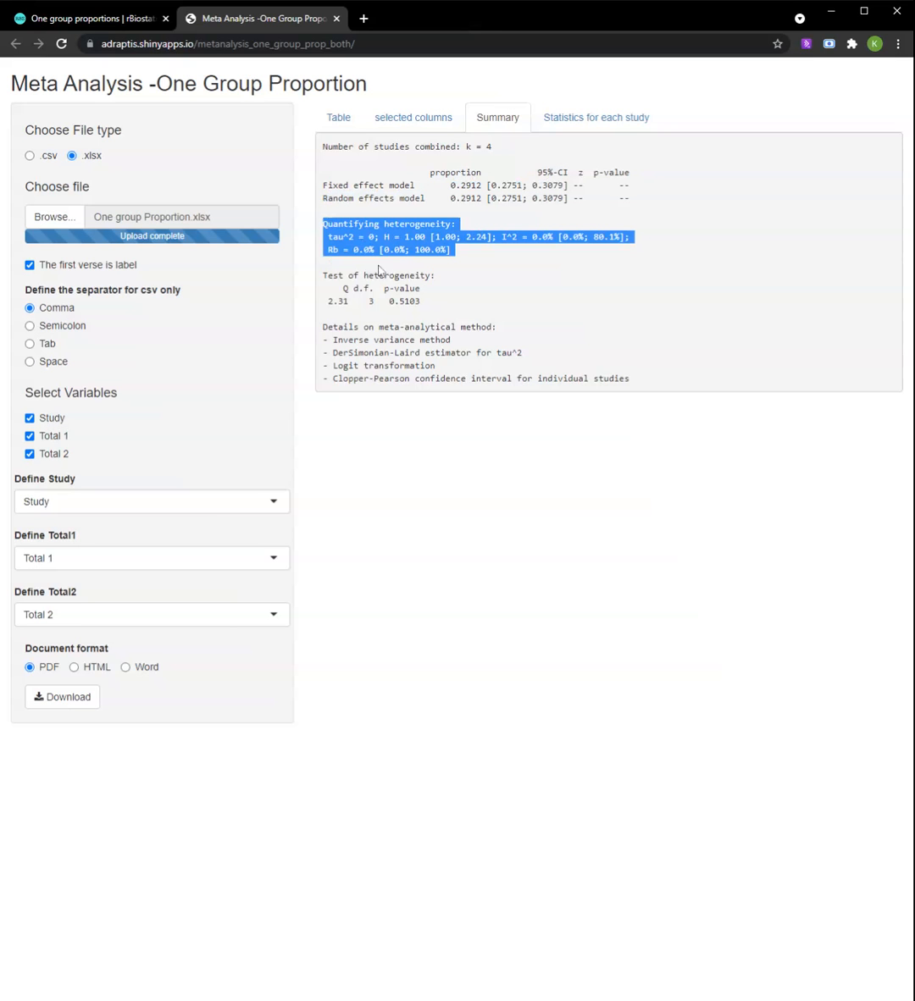
left_click_drag(378, 270, 427, 306)
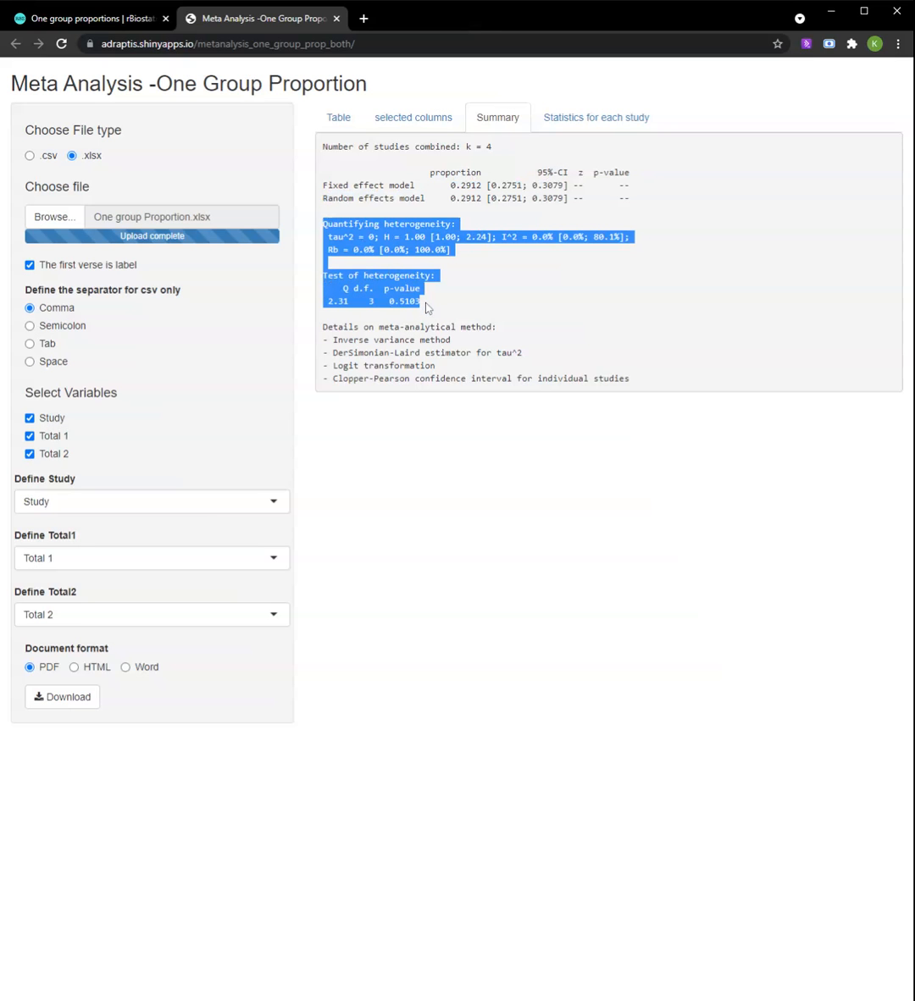
left_click(485, 297)
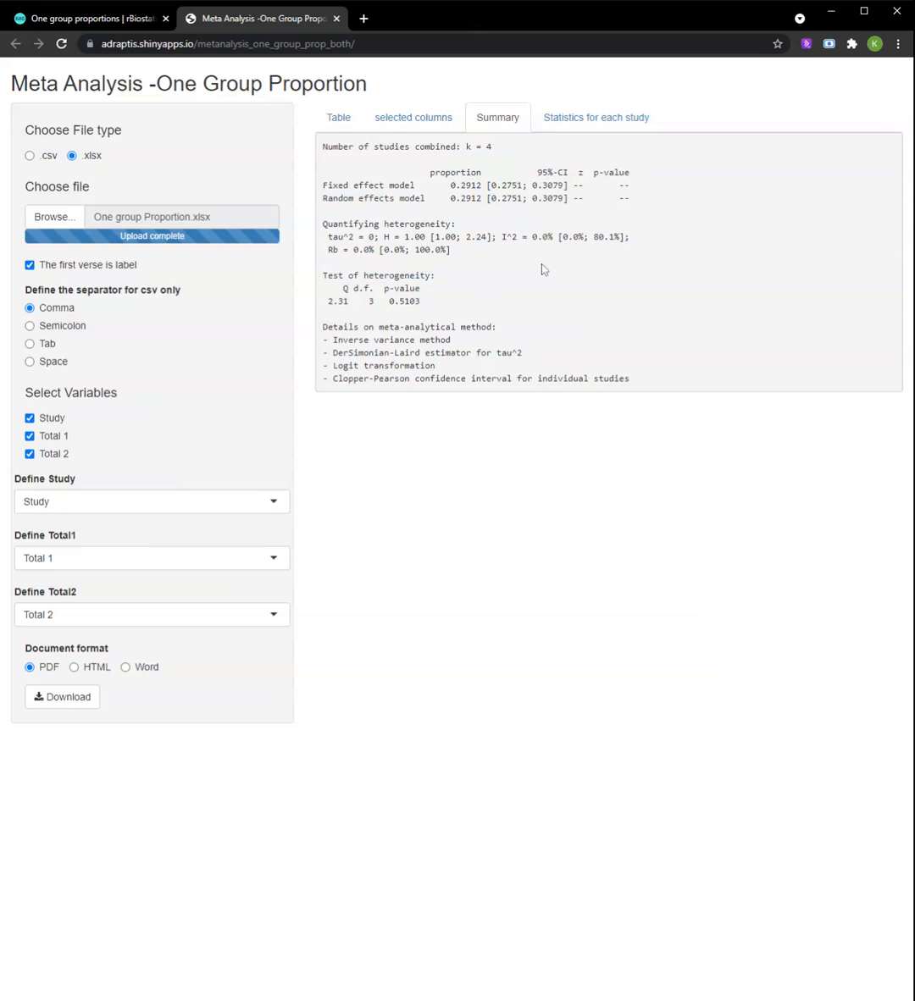
Display the per-study forest plot under Statistics for each study
left_click(596, 117)
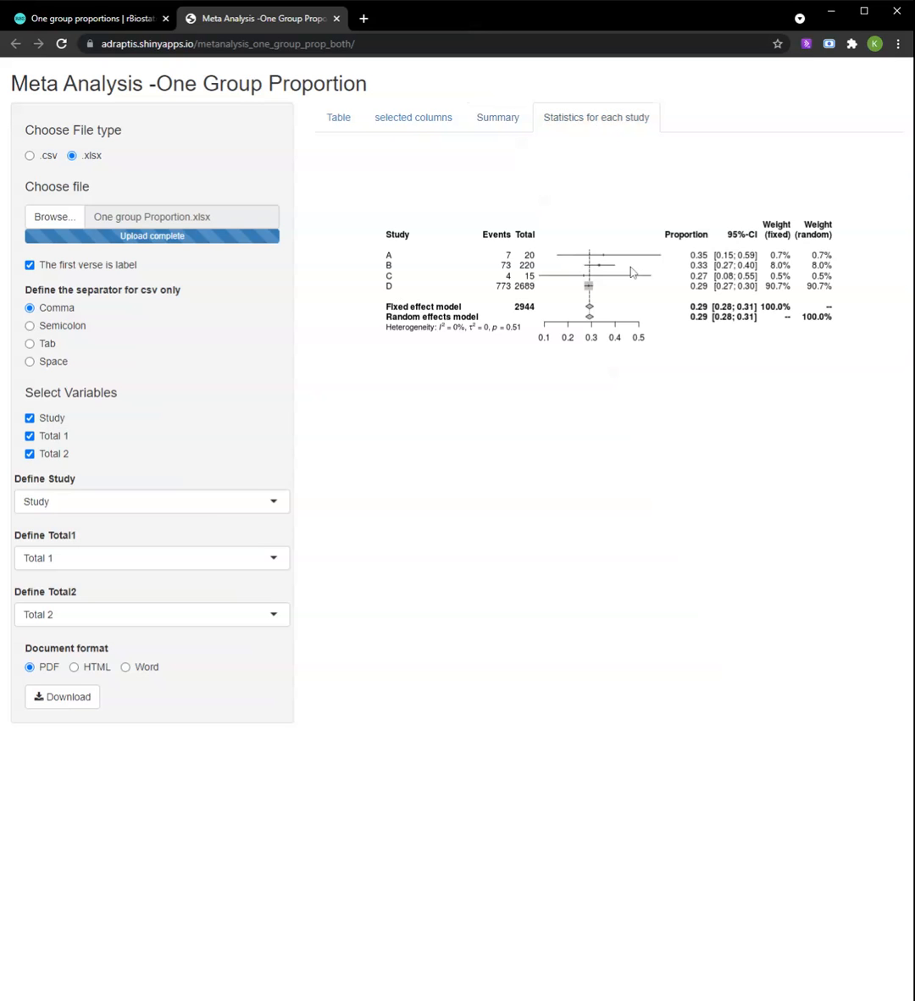
mouse_move(586, 415)
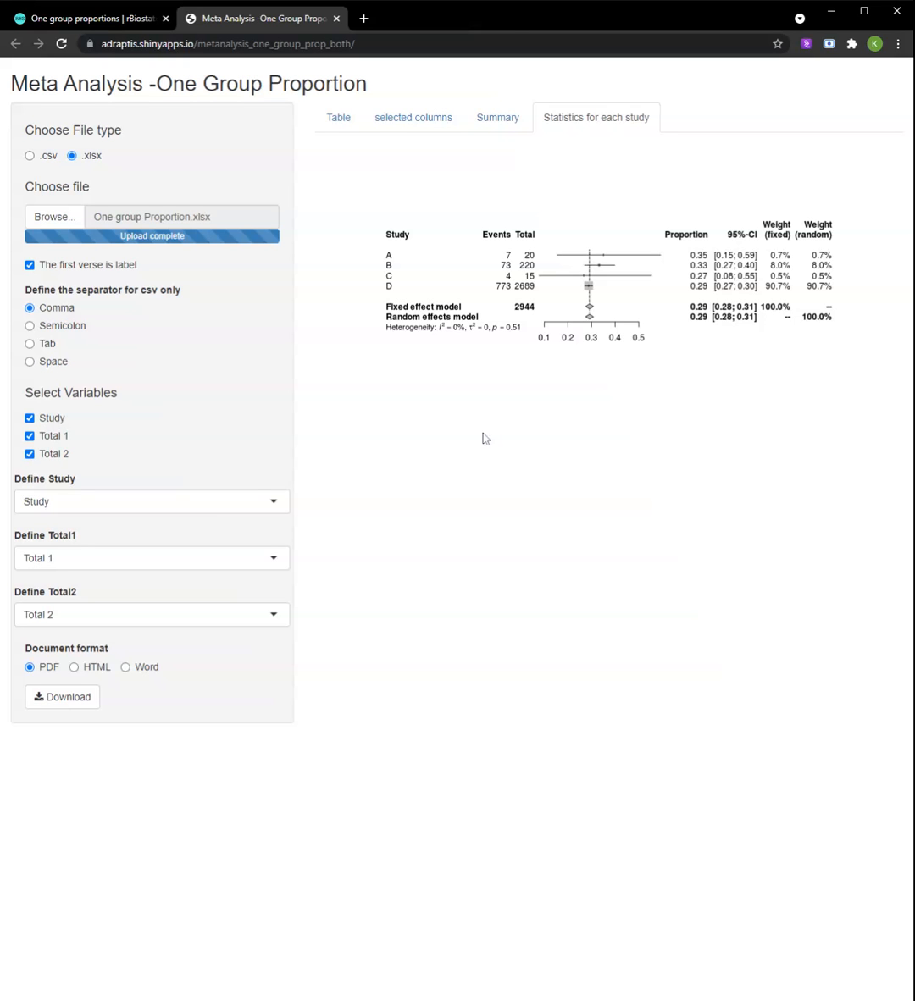
mouse_move(478, 441)
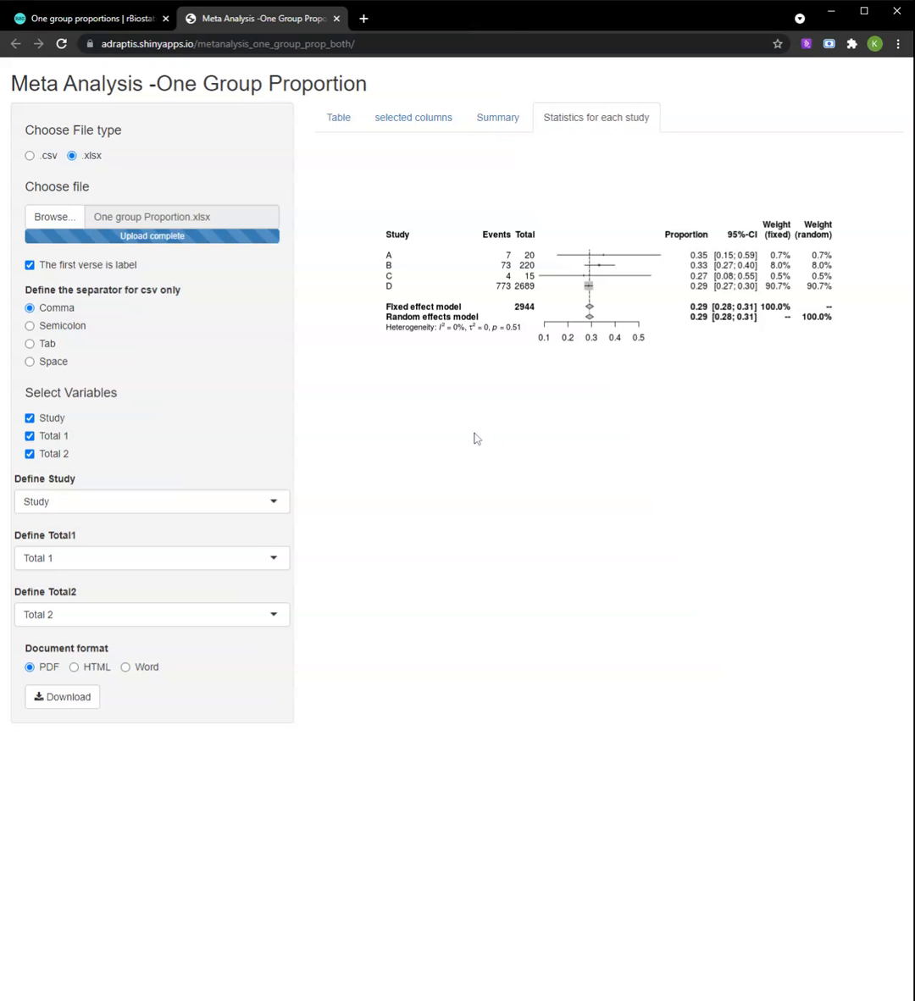
mouse_move(98, 491)
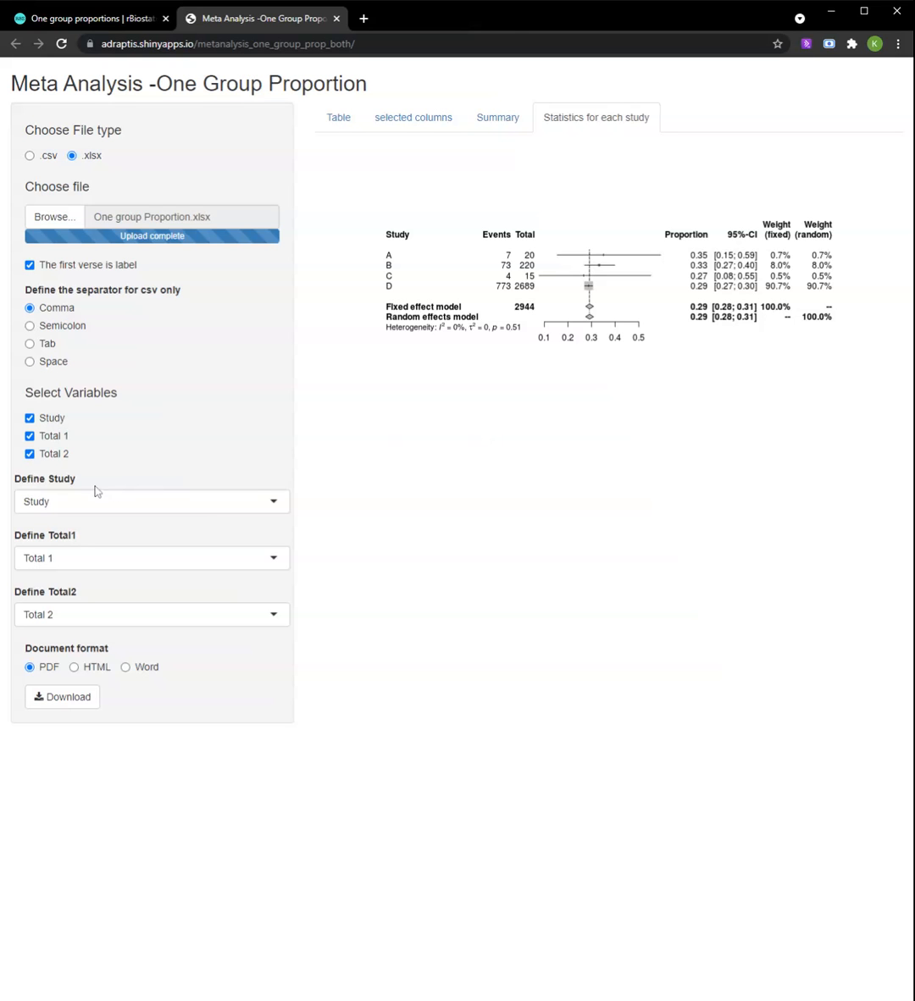